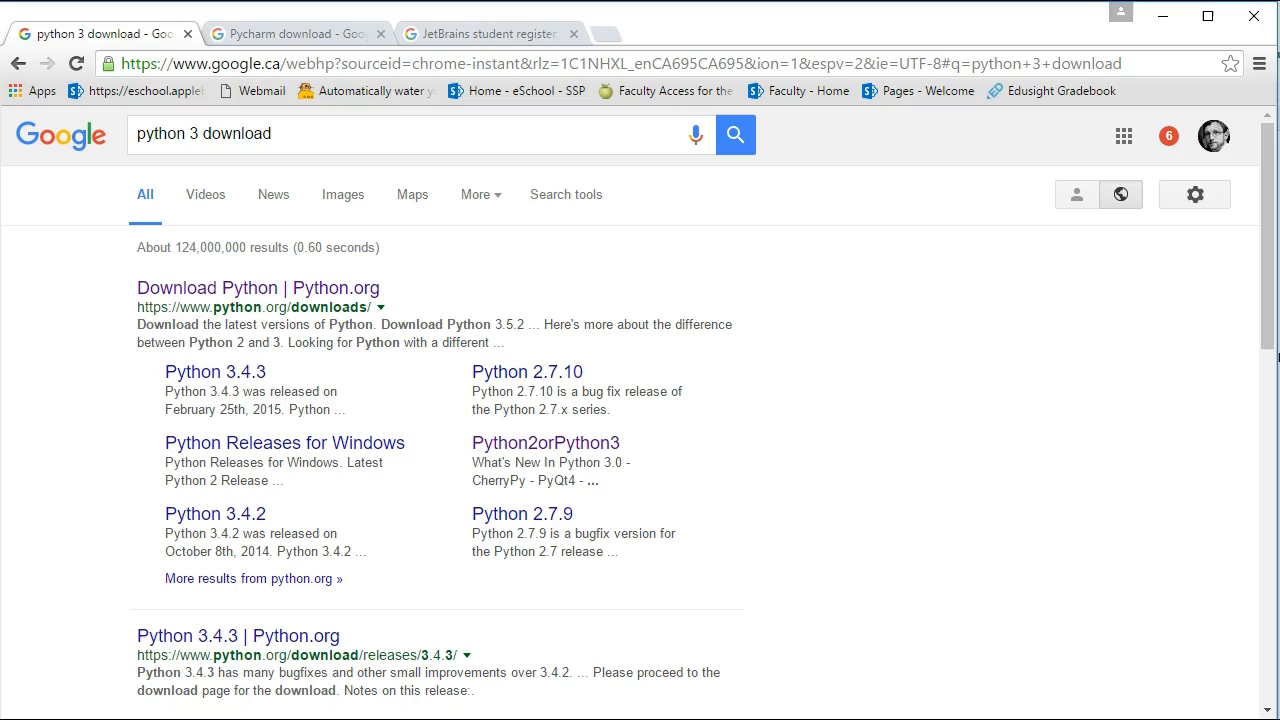
- Open the 'Download Python | Python.org' result to reach the Python downloads page
{"action": "left_click", "coordinate": [256, 288]}
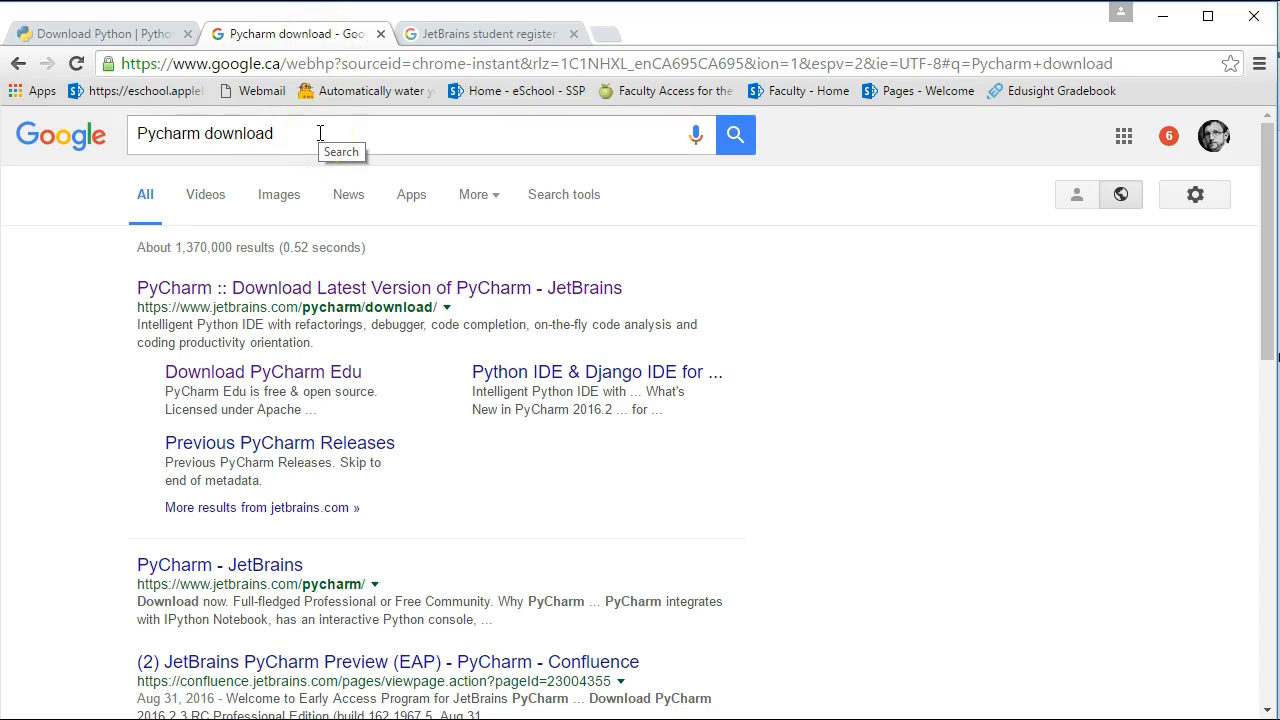
- Open the JetBrains PyCharm download page, then move to the JetBrains student registration tab
{"action": "left_click", "coordinate": [378, 288]}
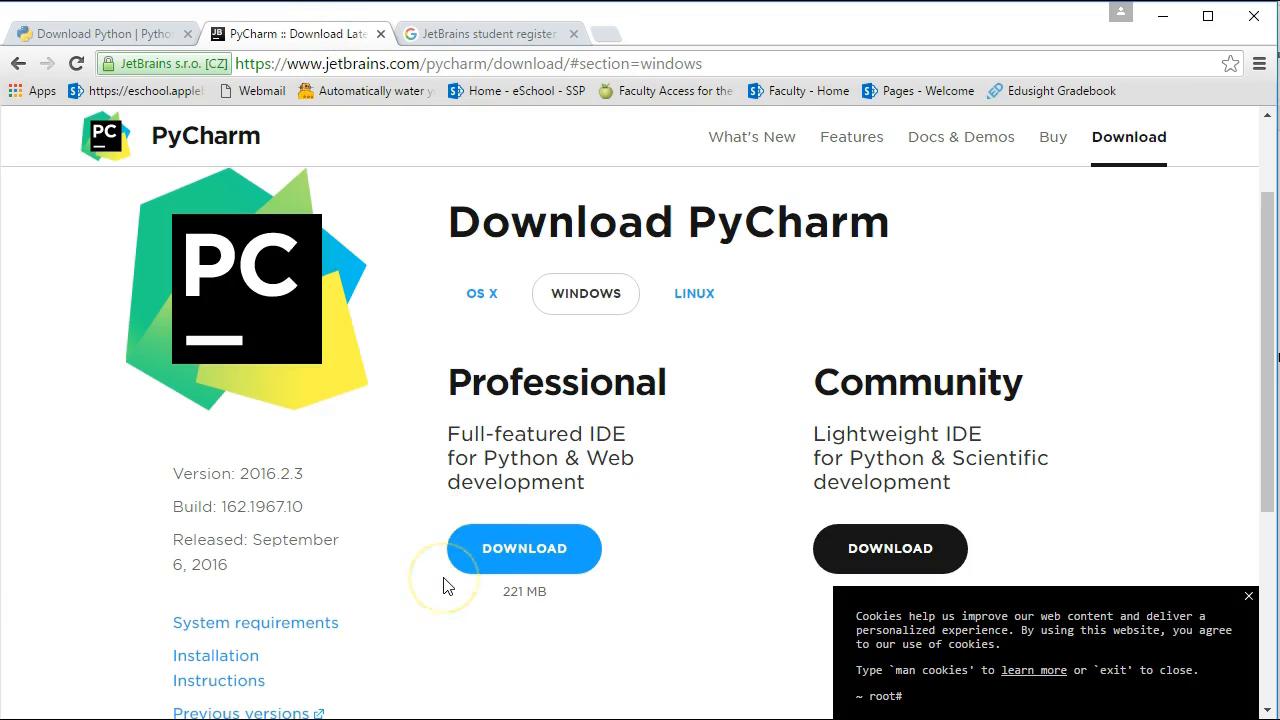
{"action": "left_click", "coordinate": [504, 32]}
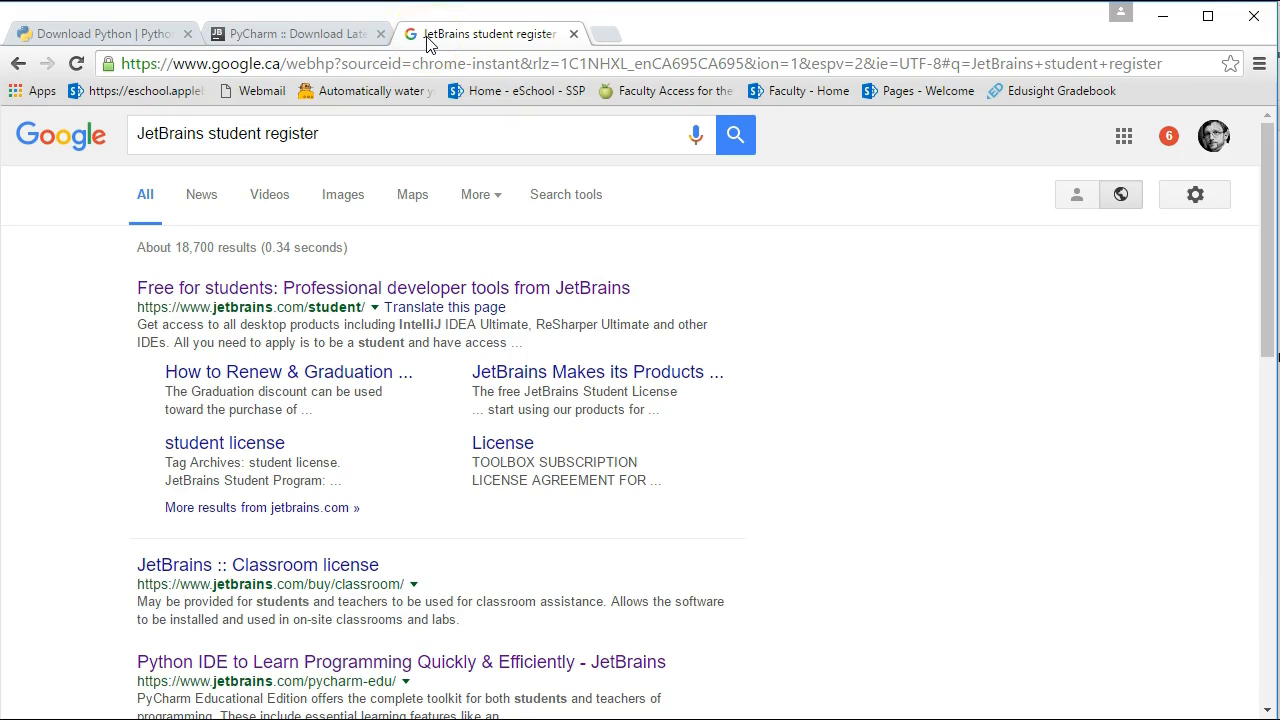